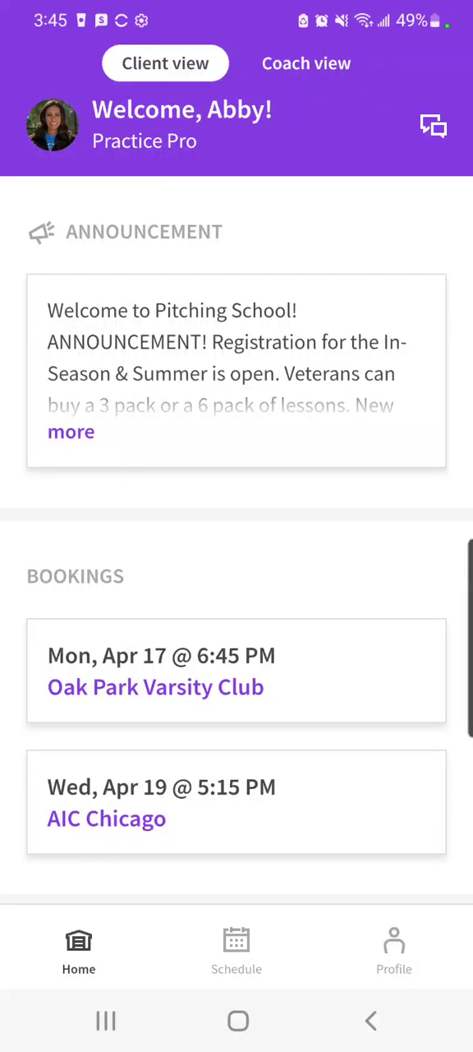
- Expand the home announcement and read through the in-season locations and directions down to Bookings and Birthdays
left_click(71, 430)
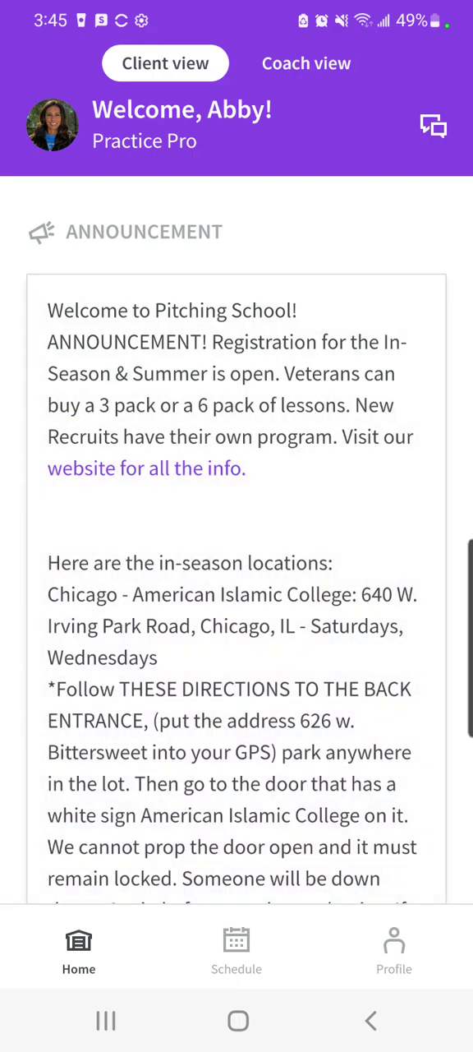
scroll("down", 3)
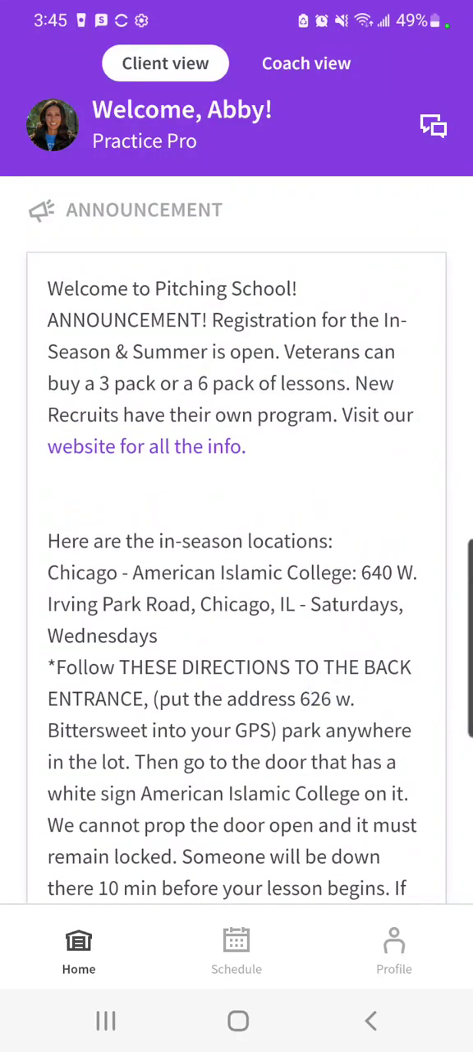
scroll("down", 3)
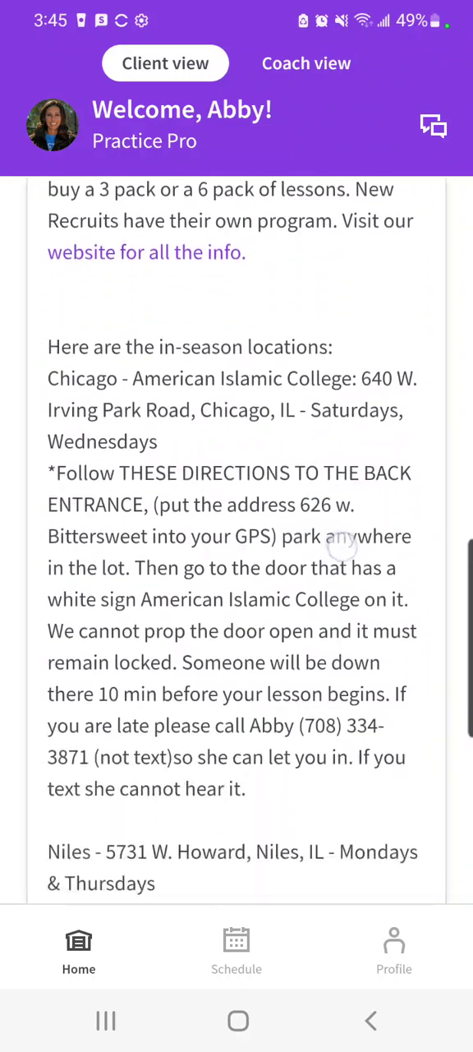
scroll("down", 3)
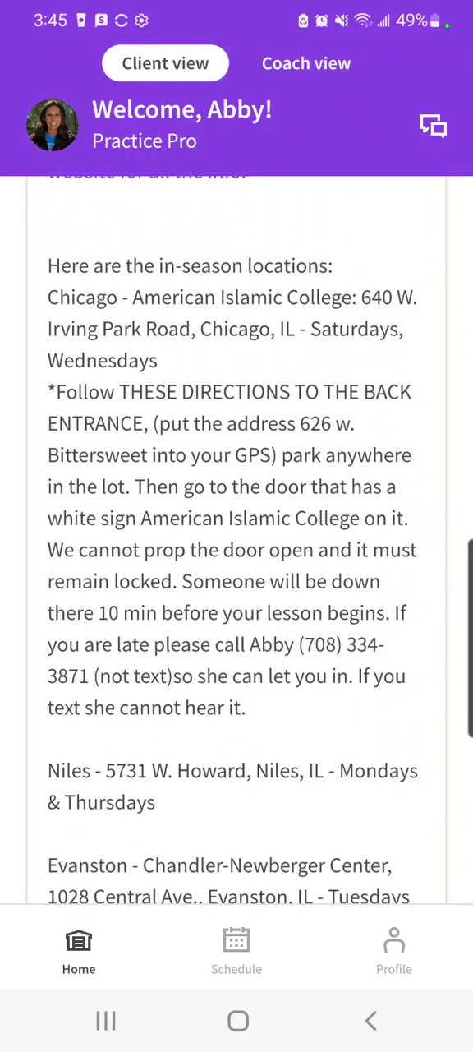
scroll("down", 3)
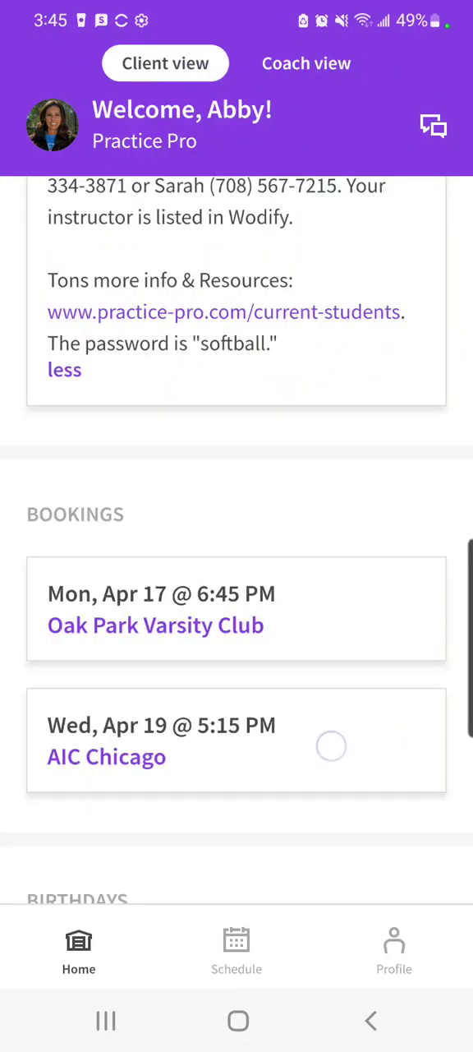
scroll("down", 3)
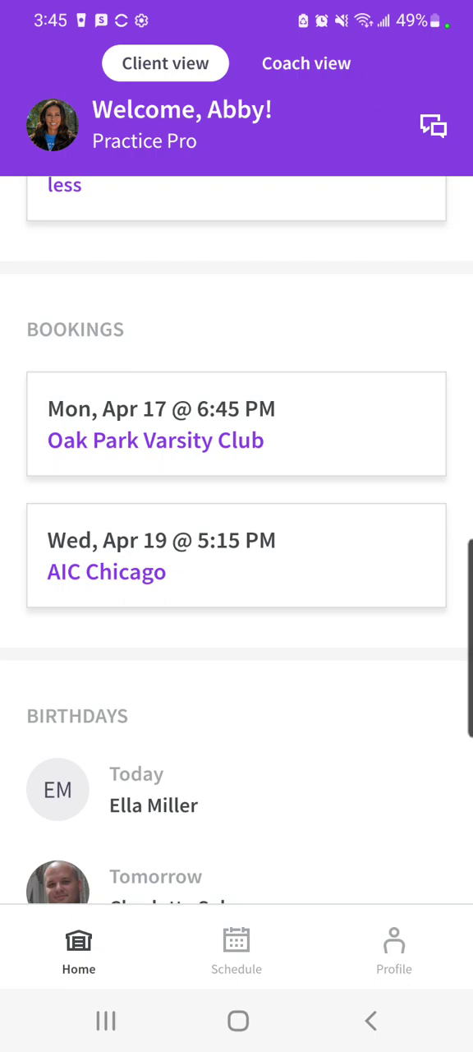
- From the schedule, select Tuesday the 18th and view the 7:00pm Chandler-Newberger - Evanston class details
left_click(236, 950)
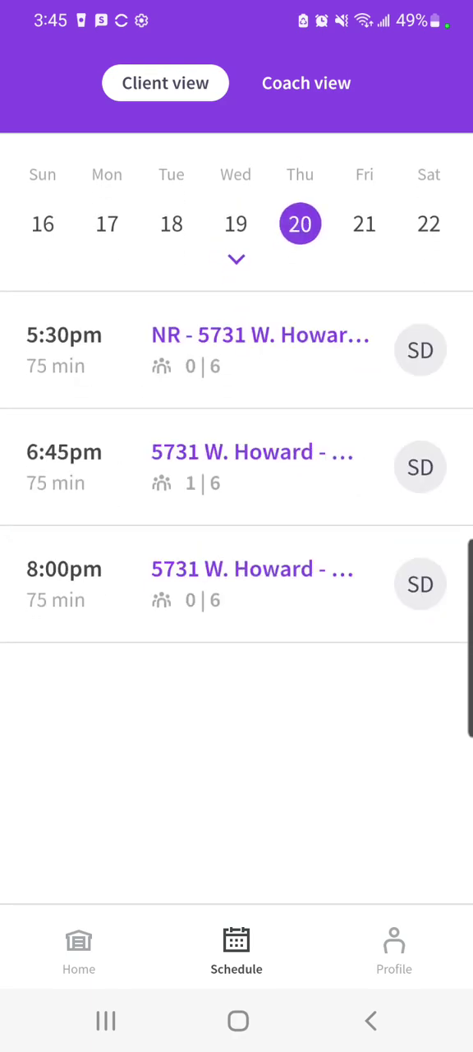
left_click(171, 224)
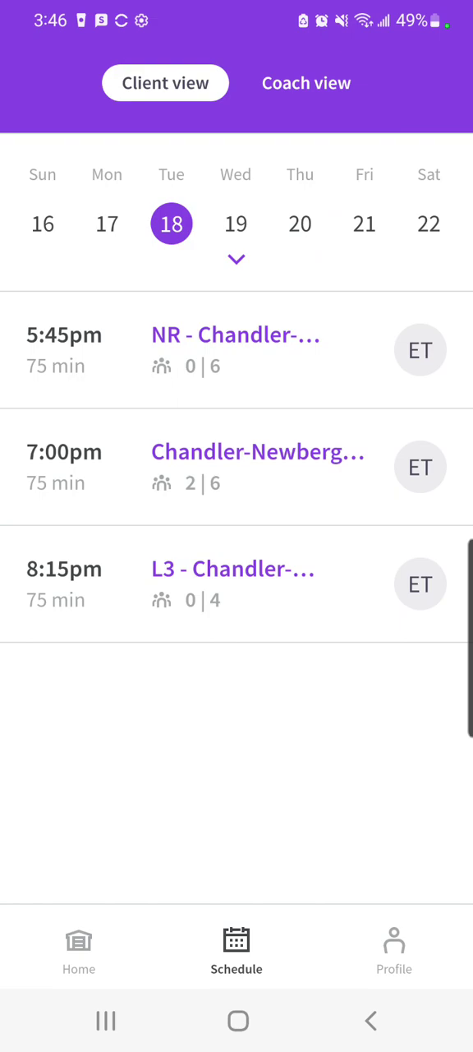
left_click(236, 259)
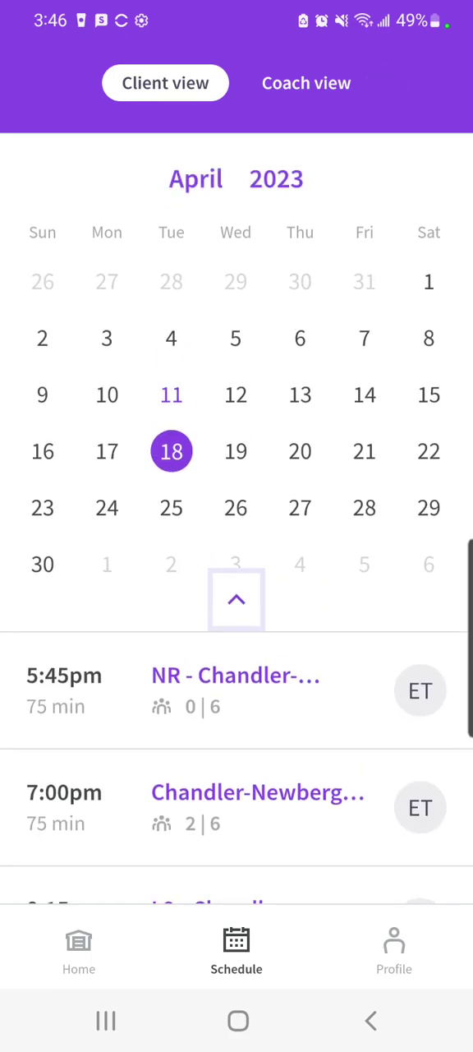
left_click(237, 598)
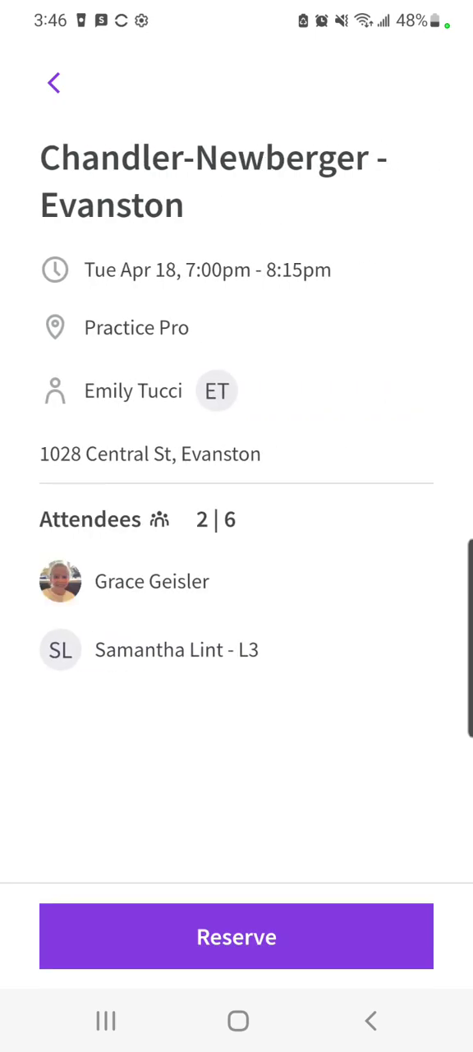
- Reserve the April 18 Chandler-Newberger class, then view the April 17 Oak Park Varsity Club booking
left_click(237, 937)
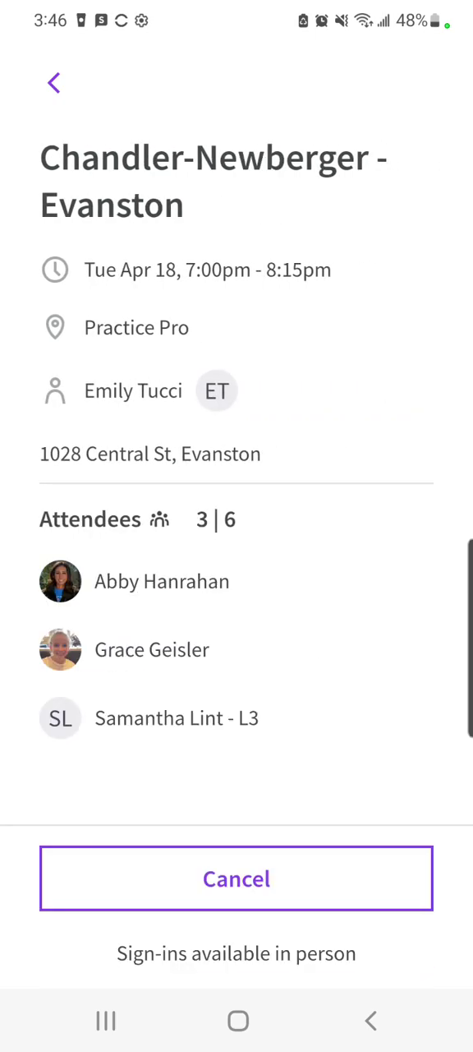
left_click(53, 82)
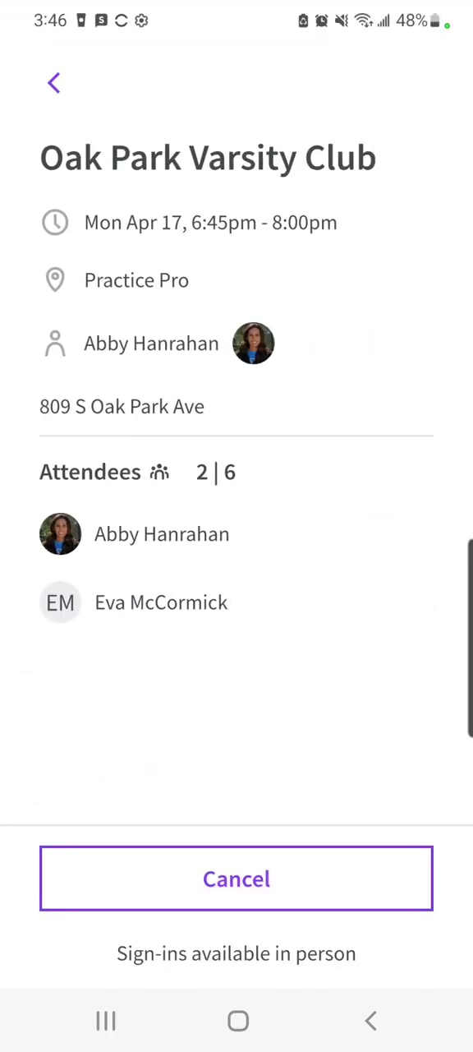
- Cancel the April 17 Oak Park Varsity Club reservation and return to the home screen
left_click(237, 878)
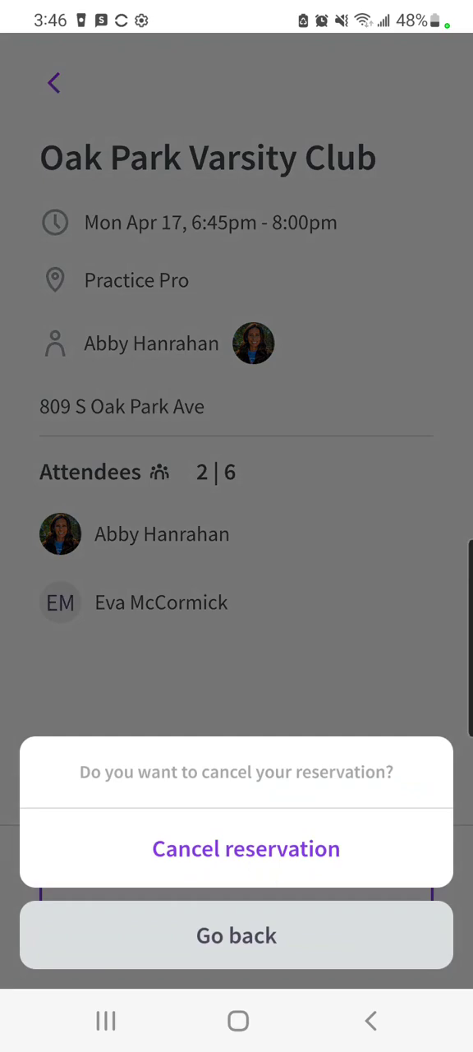
left_click(237, 848)
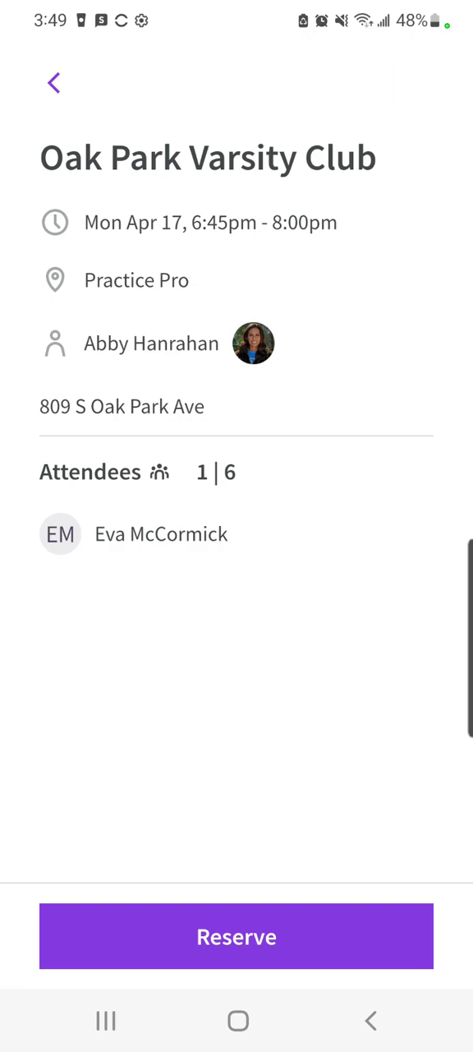
left_click(53, 82)
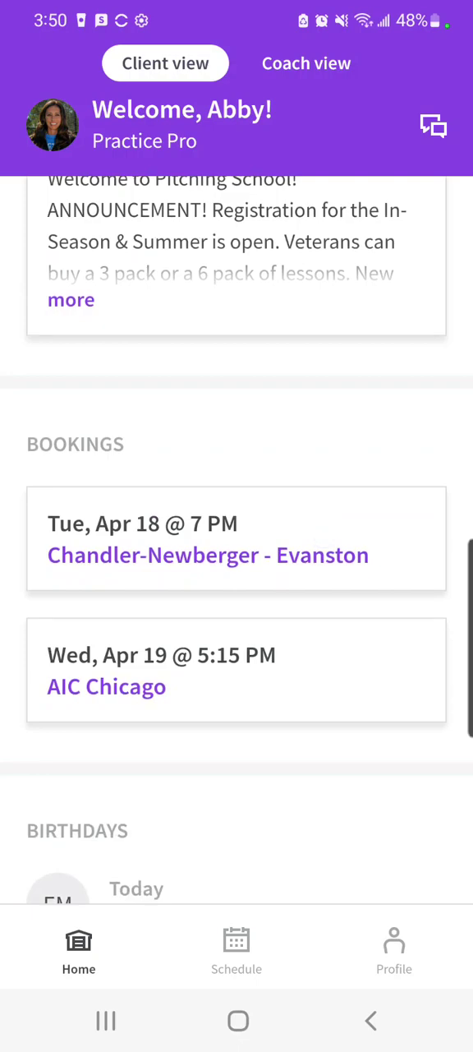
- Join the waitlist for Wednesday's full 6:30pm NR - AIC Chicago class and return to the schedule
left_click(237, 950)
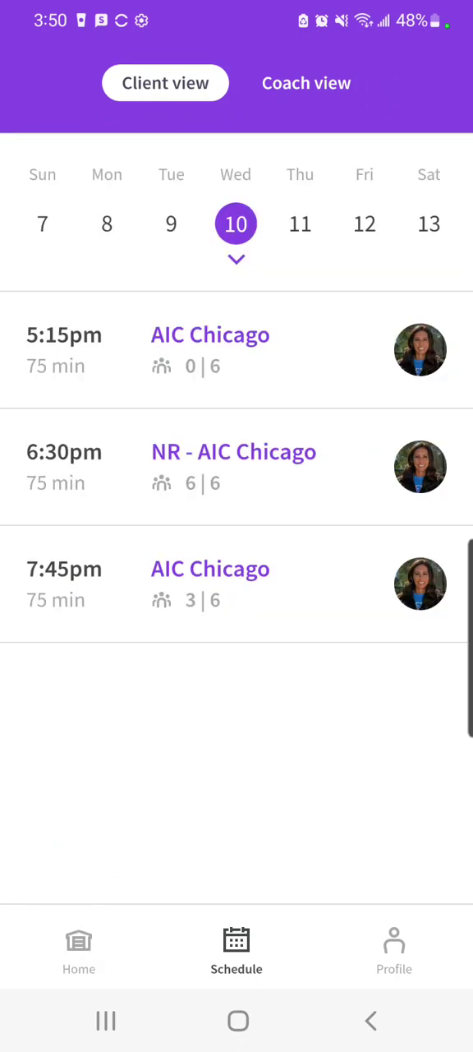
left_click(236, 467)
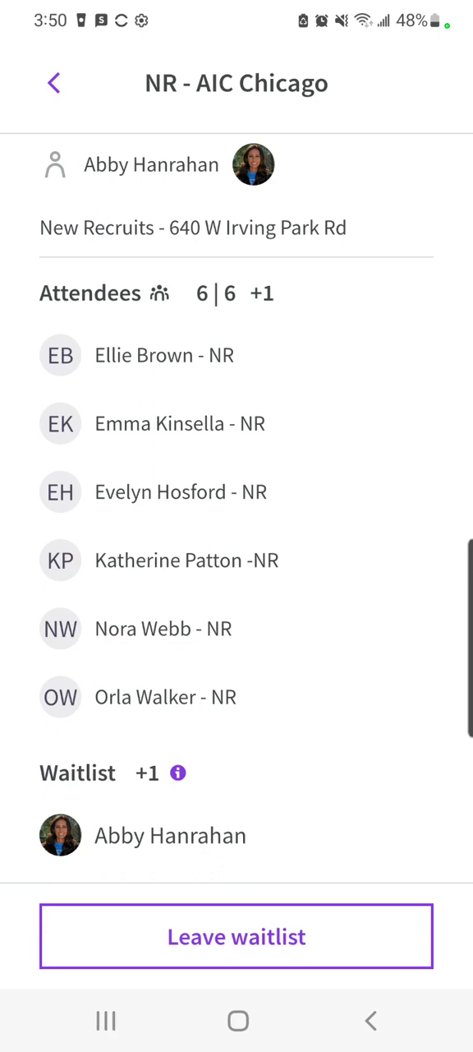
left_click(53, 82)
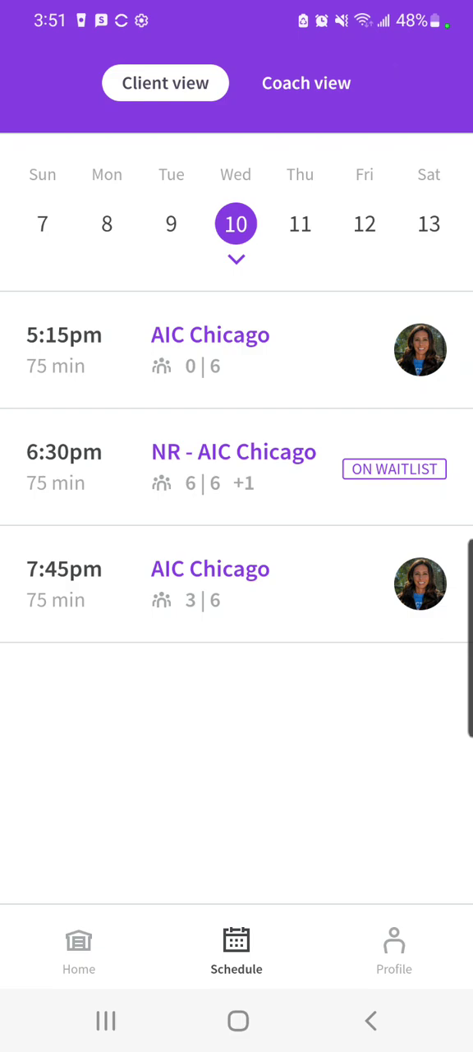
- View Saturday the 13th's 2:15pm L3 - AIC Chicago class, then bring up Conversations
left_click(382, 87)
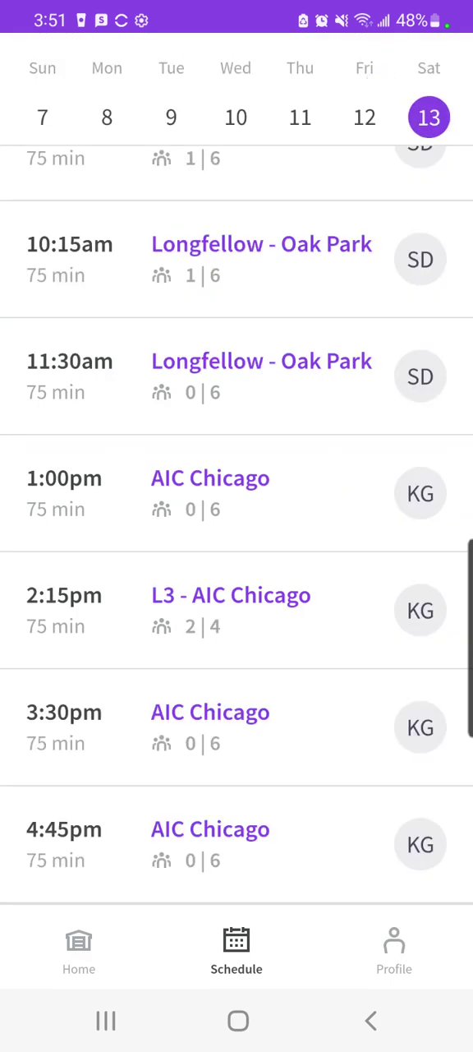
left_click(230, 594)
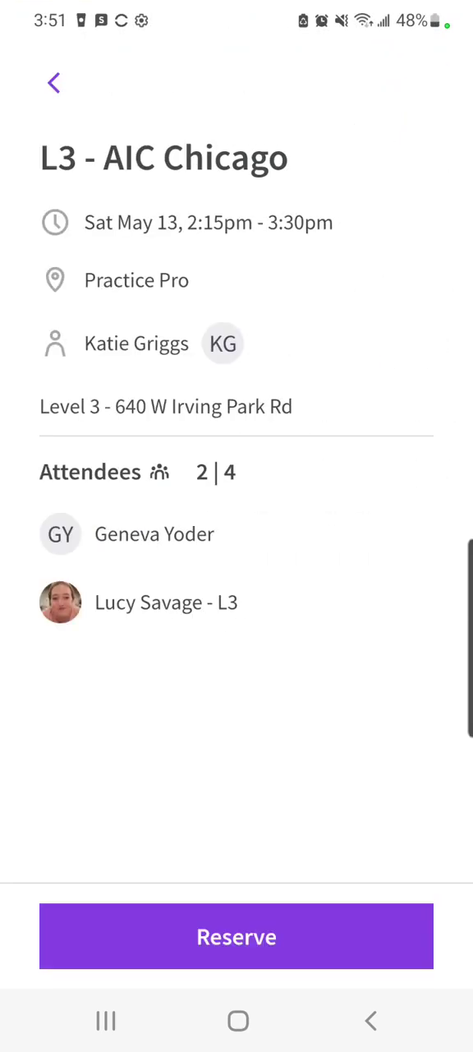
left_click(53, 83)
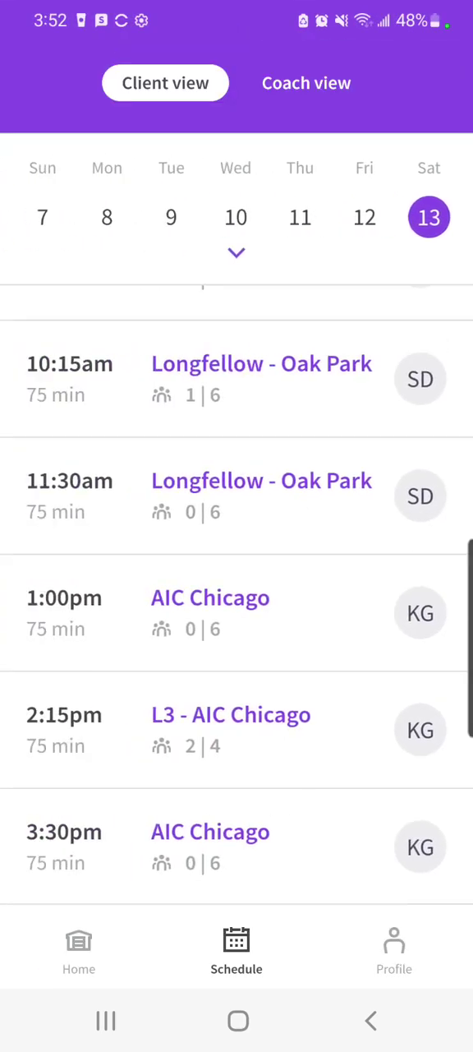
scroll("down", 3)
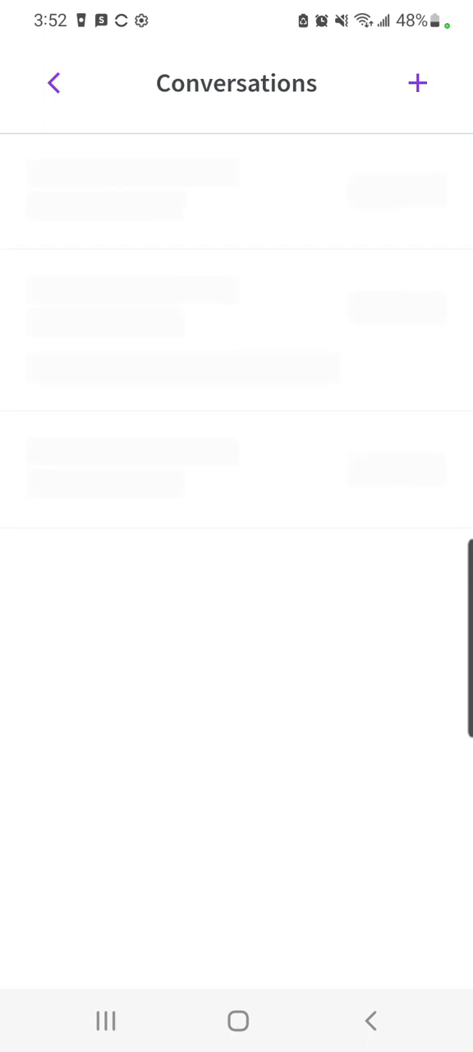
left_click(417, 82)
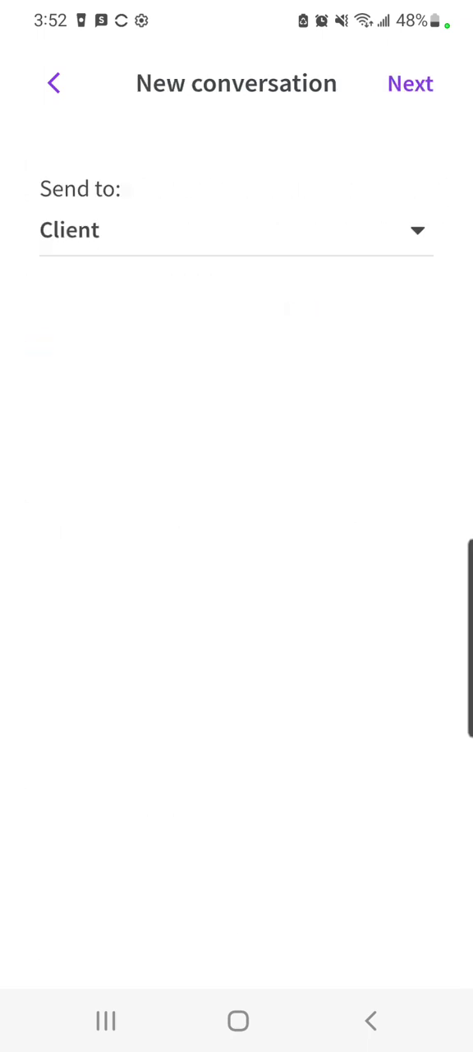
left_click(237, 230)
type("Katie")
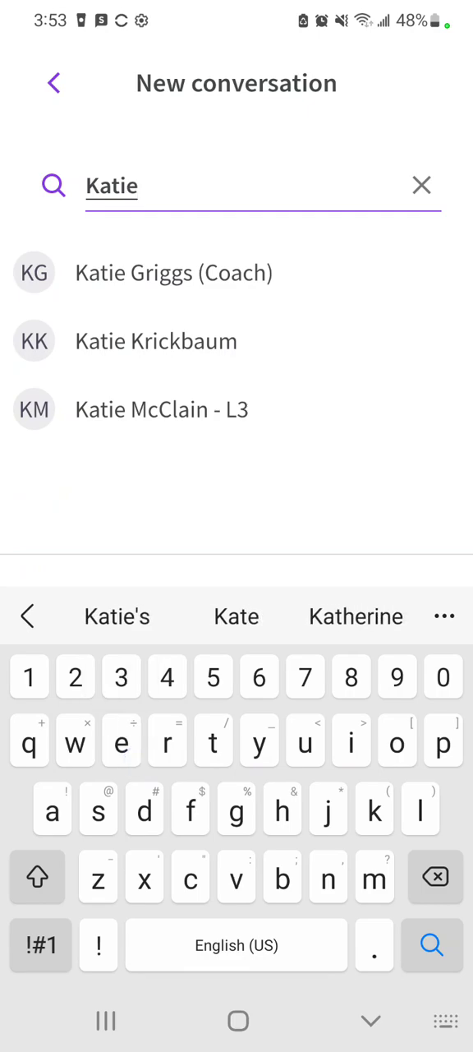
left_click(174, 272)
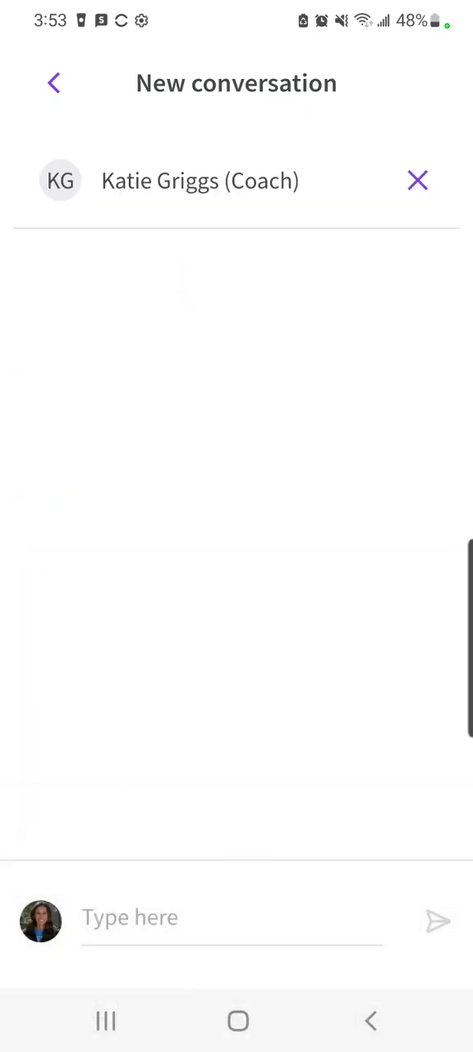